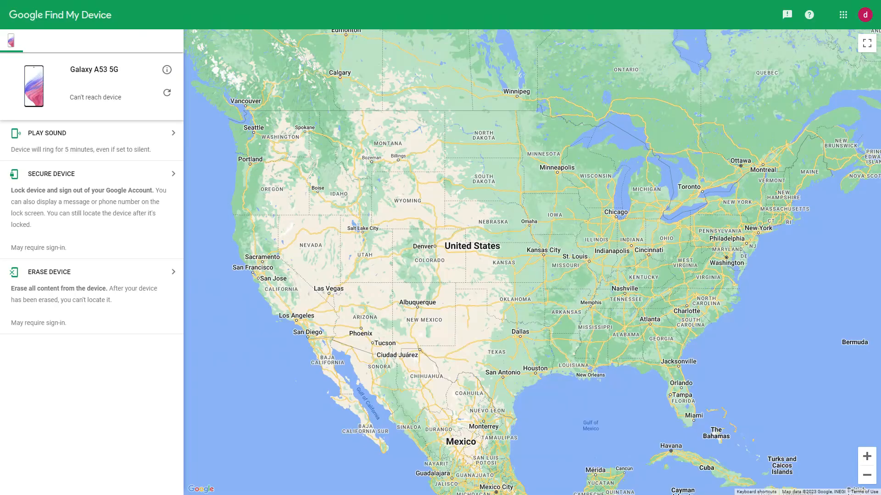
mouse_move(532, 468)
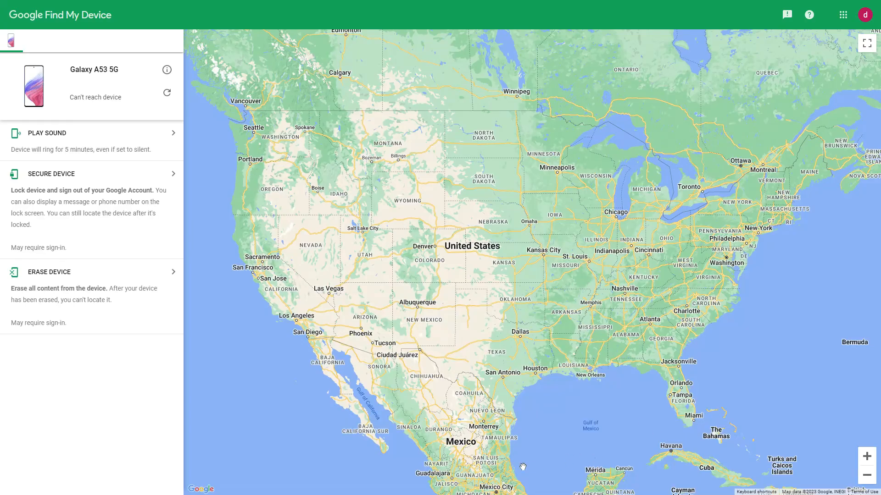
mouse_move(538, 325)
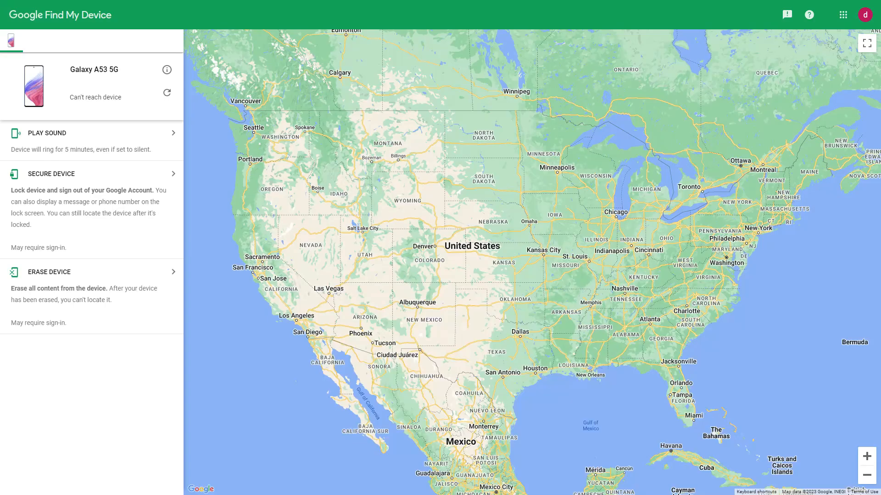
mouse_move(522, 467)
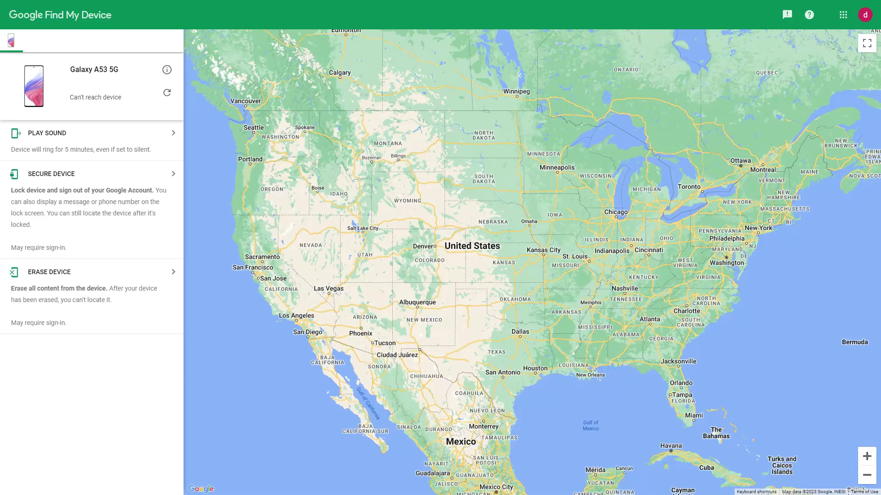
mouse_move(537, 325)
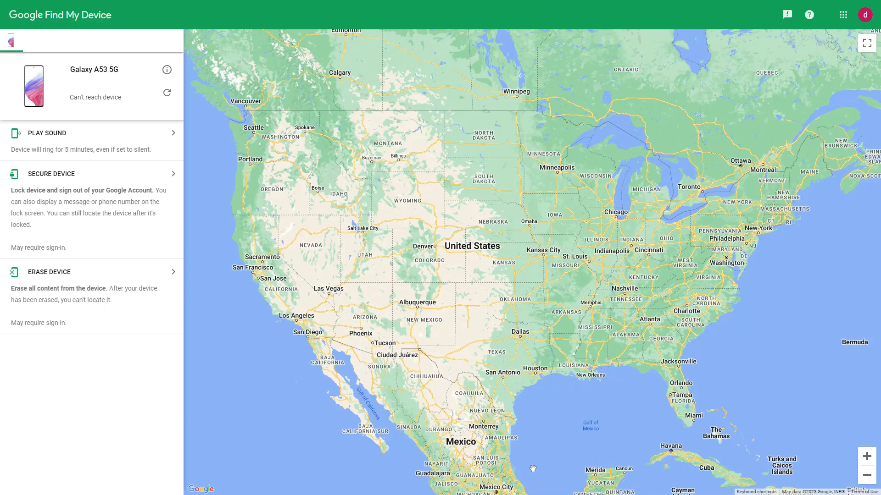
mouse_move(522, 468)
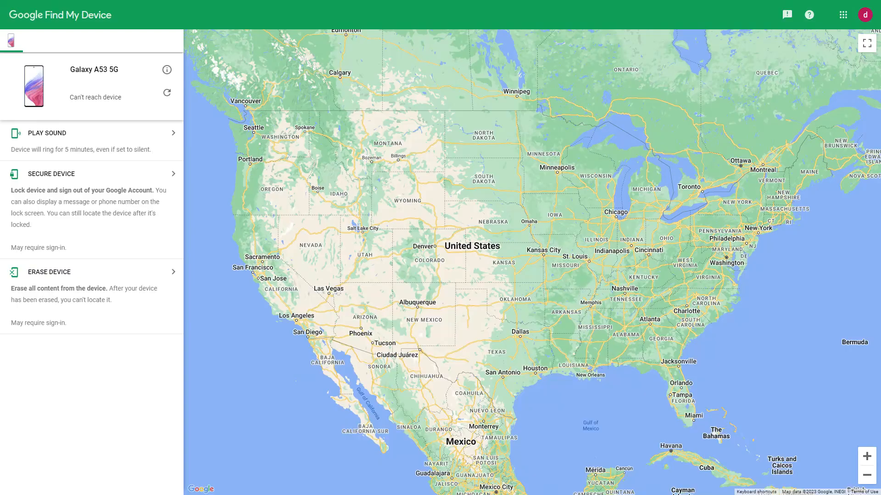
mouse_move(521, 467)
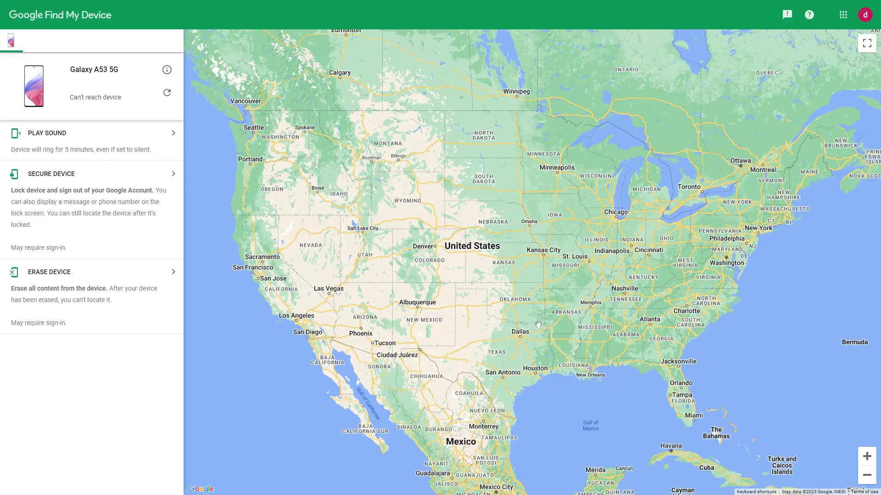
mouse_move(538, 325)
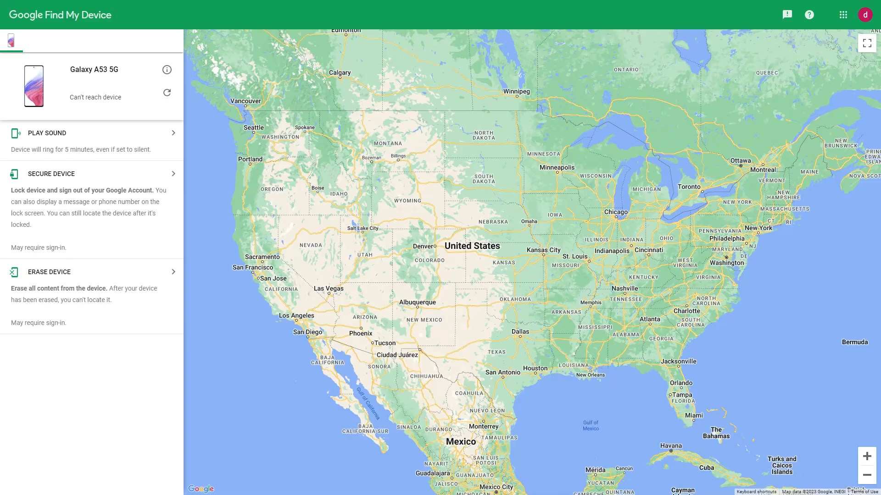
mouse_move(531, 468)
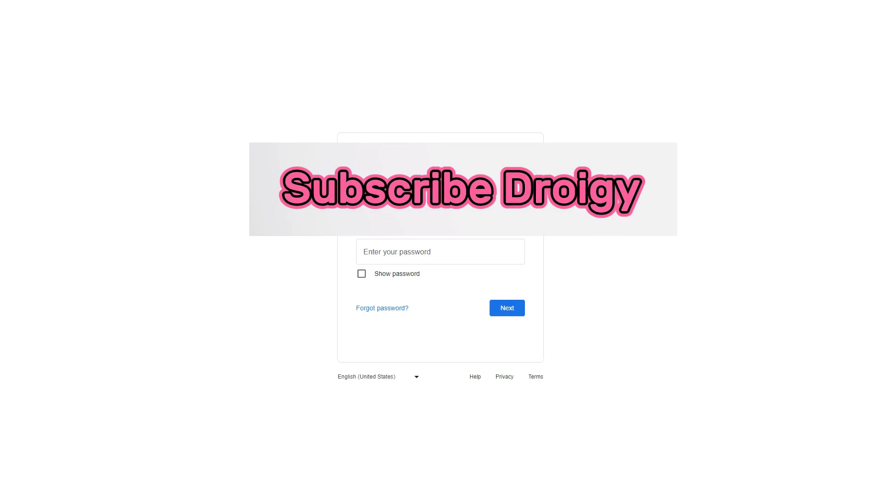
Verify the account password to reach the Erase Device confirmation for the Galaxy A53 5G.
left_click(439, 252)
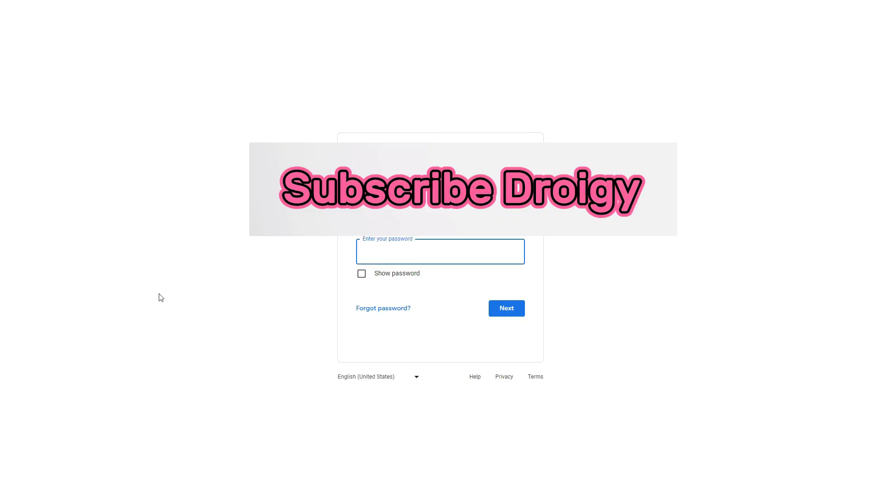
mouse_move(176, 287)
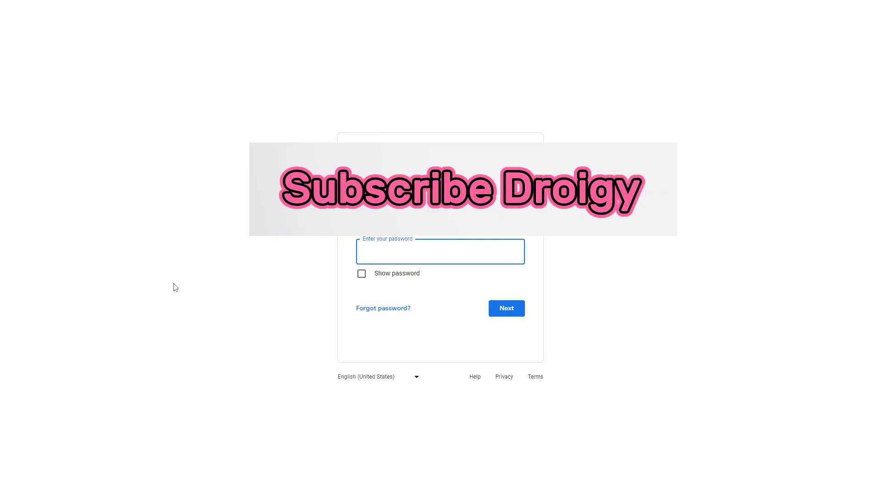
type("•")
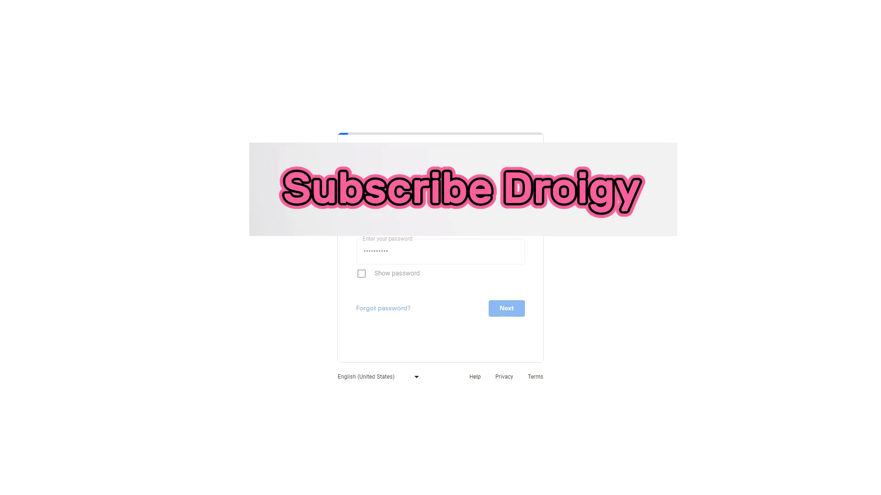
left_click(506, 308)
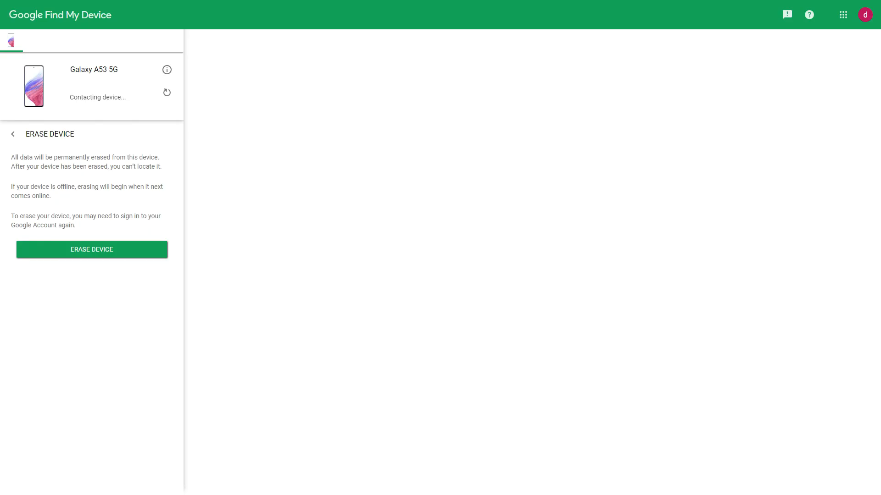